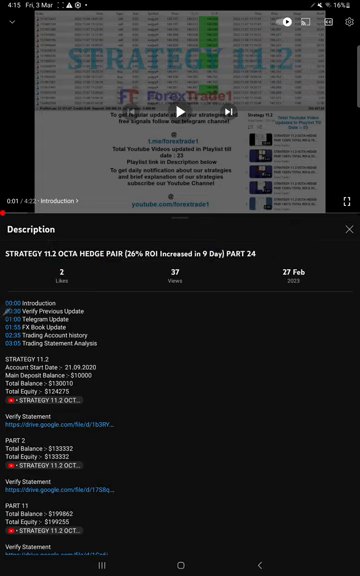
Step: Show the Myfxbook closed-trade history listing AUDNZD, USDCAD and GBPUSD positions with profits
{"action": "scroll", "scroll_direction": "down", "scroll_amount": 3}
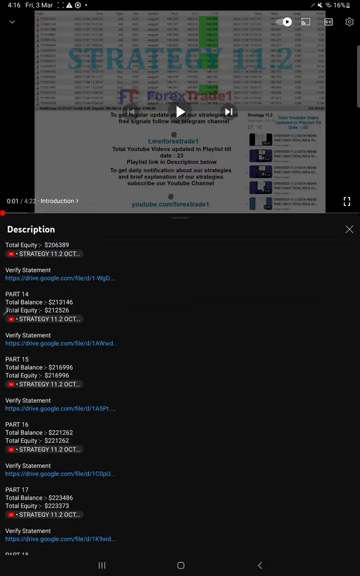
{"action": "scroll", "scroll_direction": "down", "scroll_amount": 3}
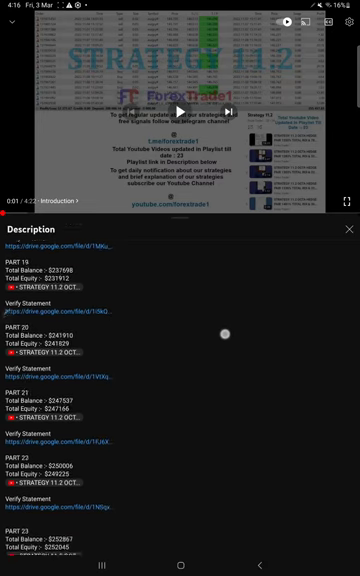
{"action": "scroll", "scroll_direction": "down", "scroll_amount": 3}
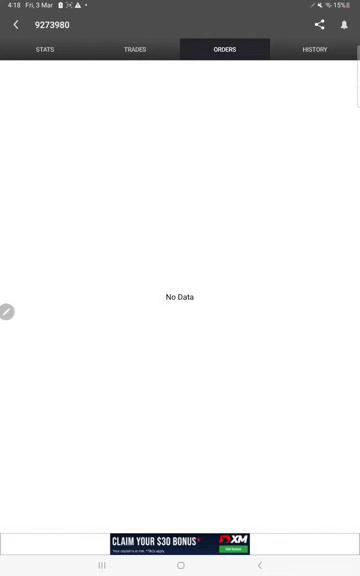
{"action": "left_click", "coordinate": [316, 52]}
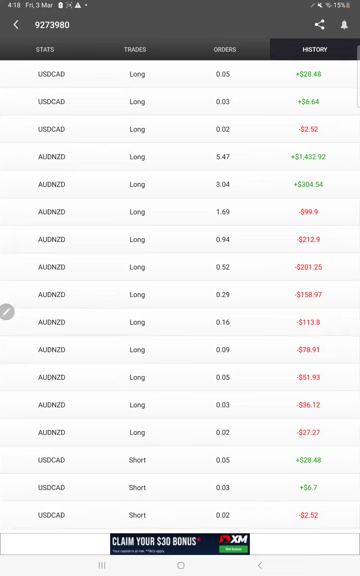
{"action": "scroll", "scroll_direction": "up", "scroll_amount": 3}
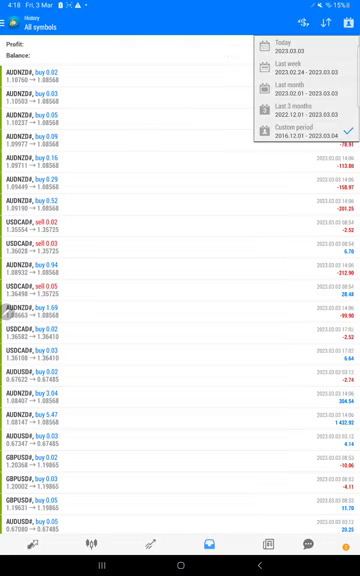
Step: Choose the history period in MT4 and review closed EURUSD, GBPUSD, AUDNZD and USDCAD deals
{"action": "left_click", "coordinate": [296, 132]}
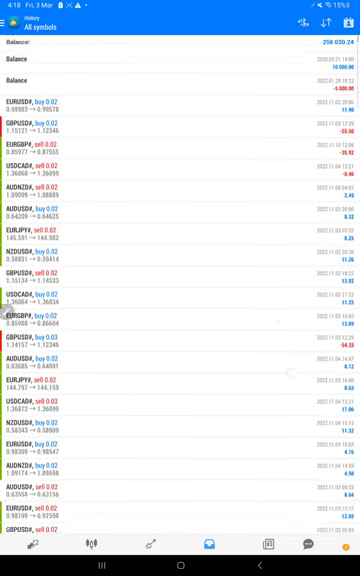
{"action": "scroll", "scroll_direction": "down", "scroll_amount": 3}
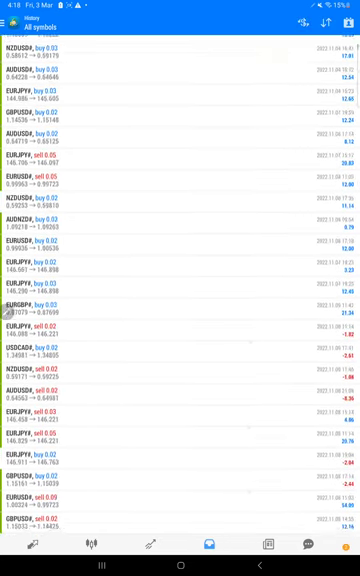
{"action": "scroll", "scroll_direction": "down", "scroll_amount": 3}
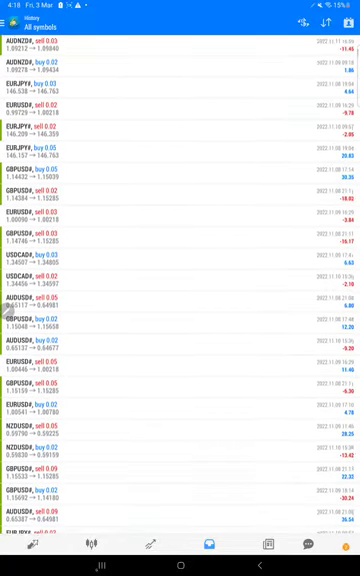